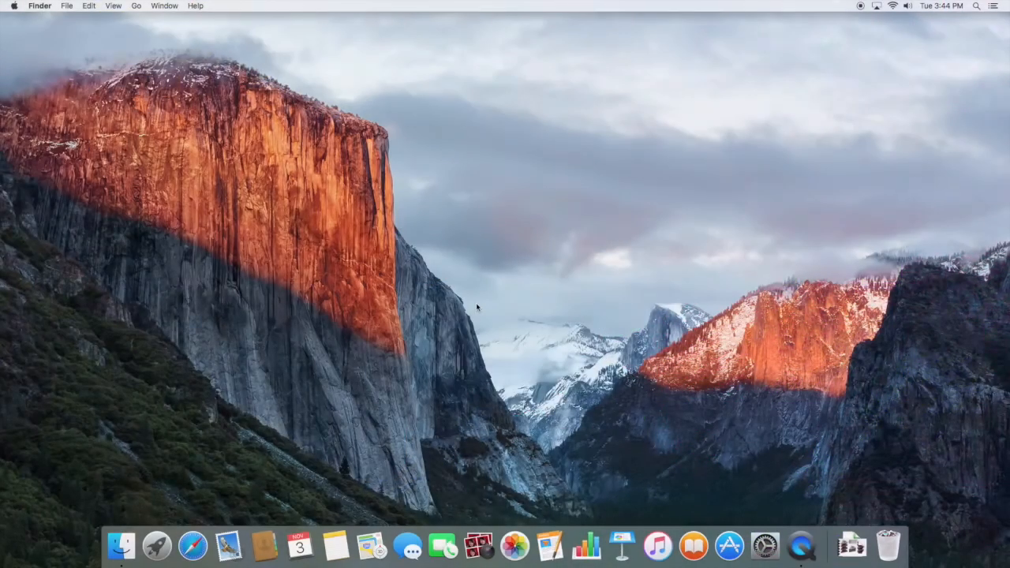
pyautogui.moveTo(411, 263)
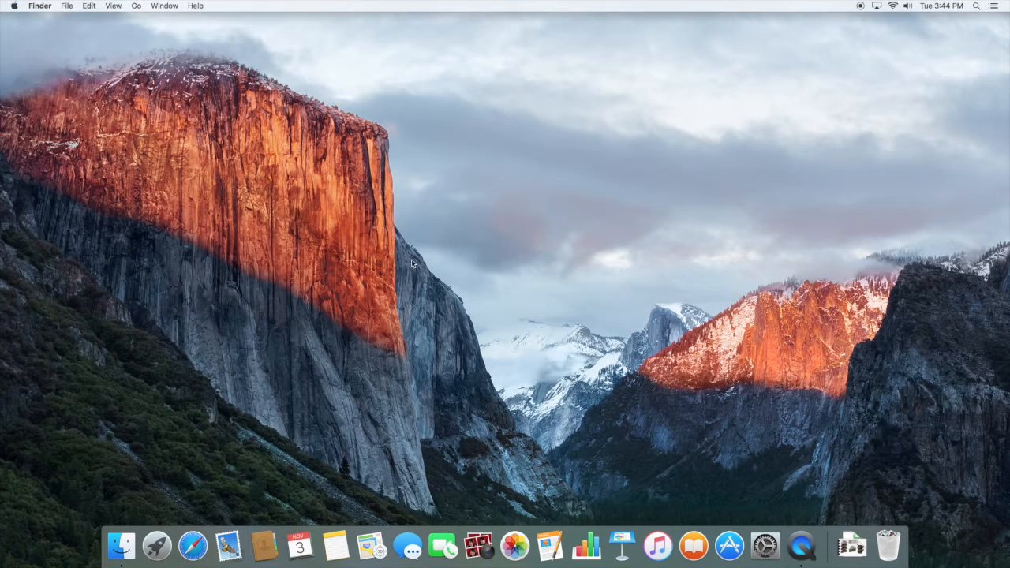
pyautogui.moveTo(189, 216)
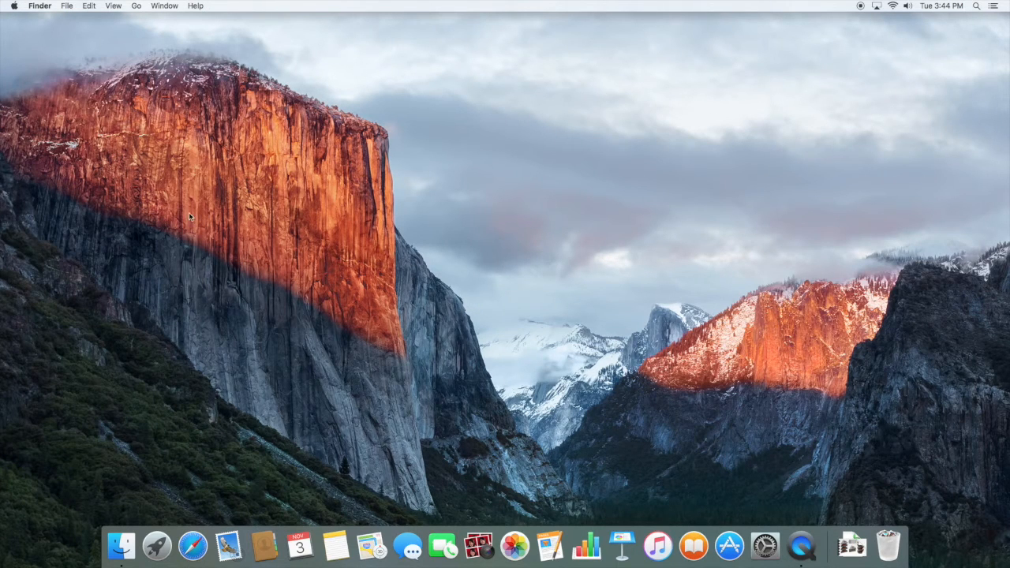
pyautogui.moveTo(826, 55)
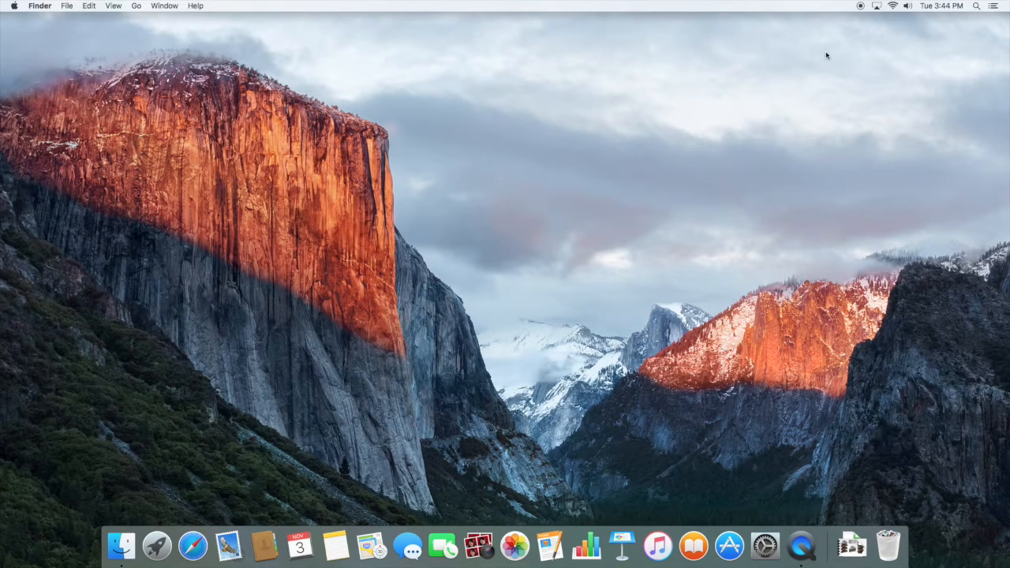
pyautogui.moveTo(546, 213)
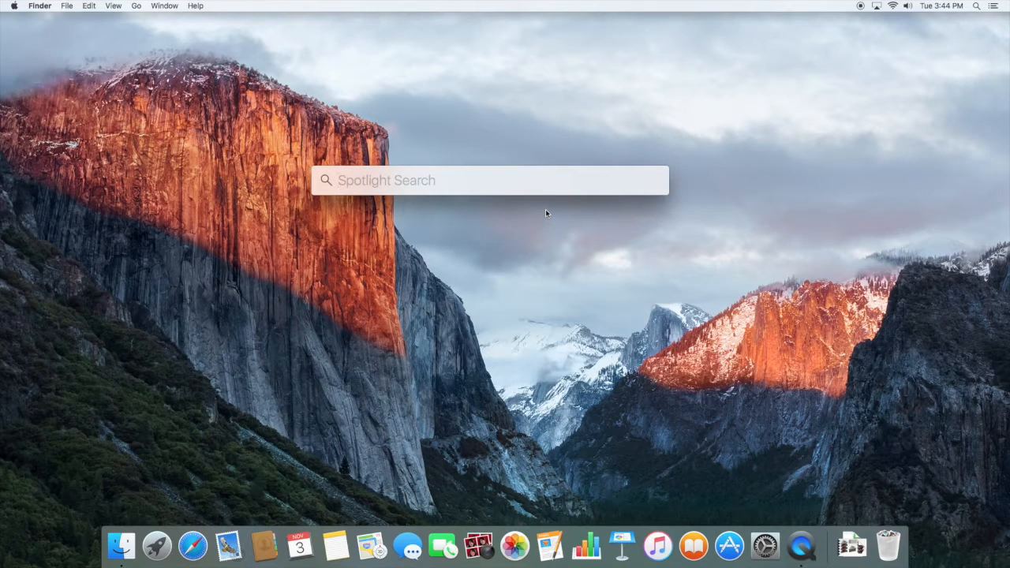
# Open Xcode via Spotlight and launch the iOS Simulator from its developer tools
pyautogui.write('xcode')
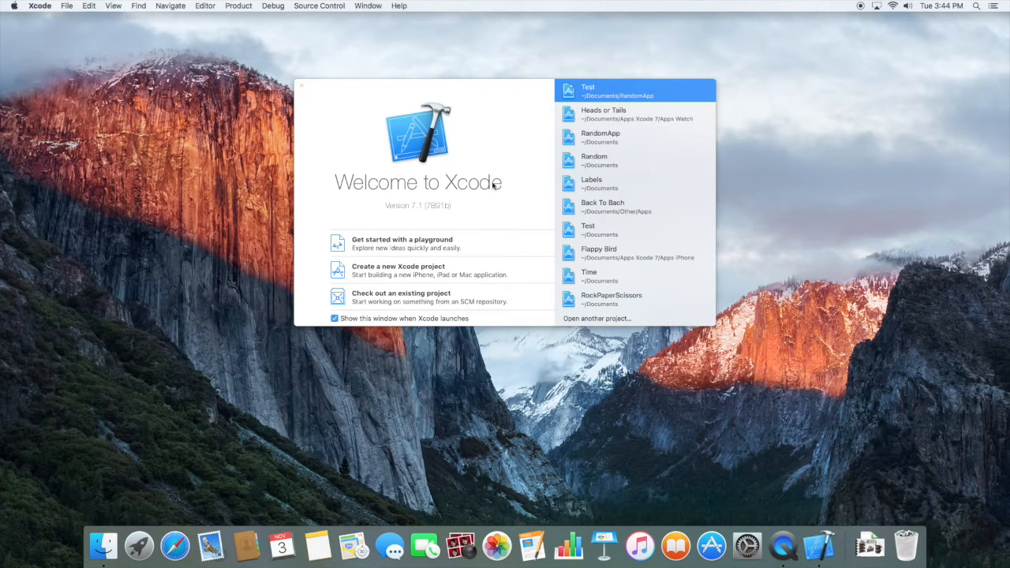
pyautogui.moveTo(430, 142)
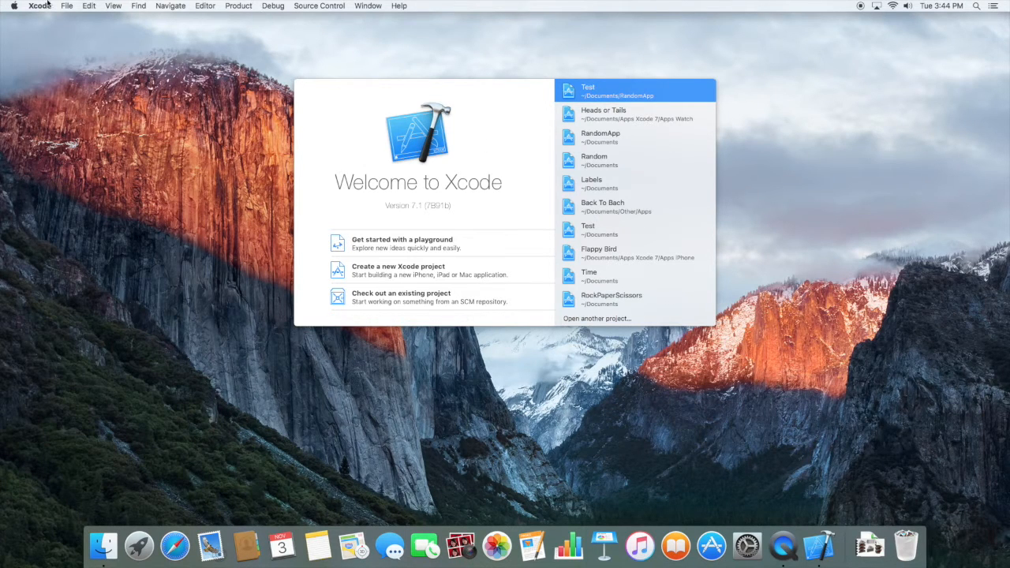
pyautogui.click(40, 5)
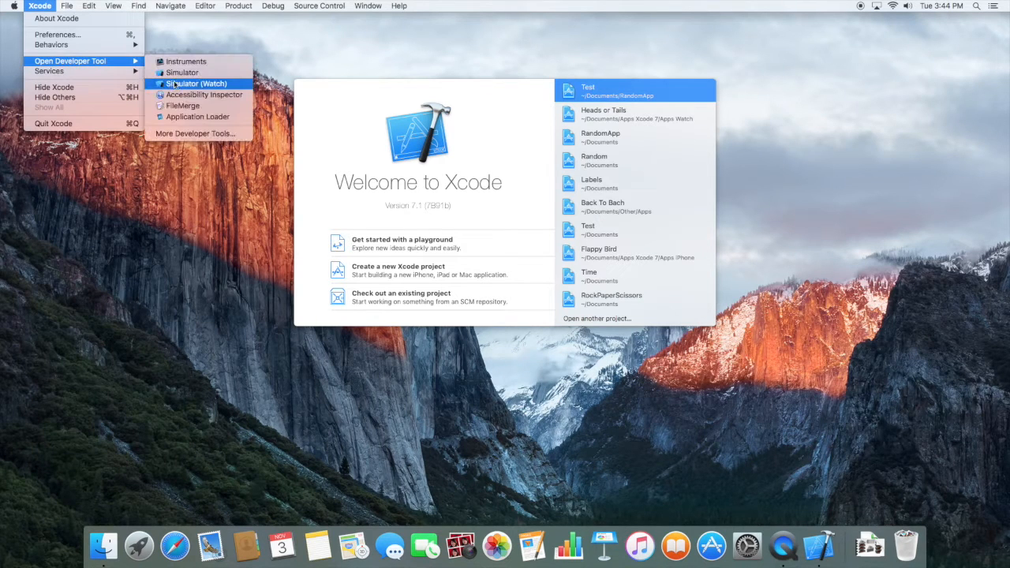
pyautogui.click(182, 72)
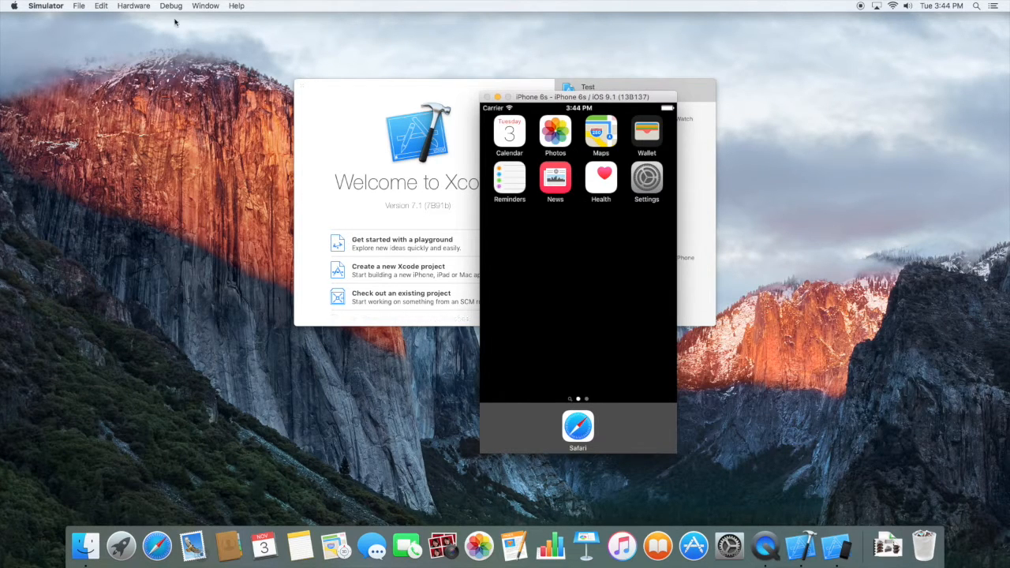
# Switch the simulated device to Apple TV 1080p (tvOS 9.0) and reposition its window
pyautogui.click(133, 5)
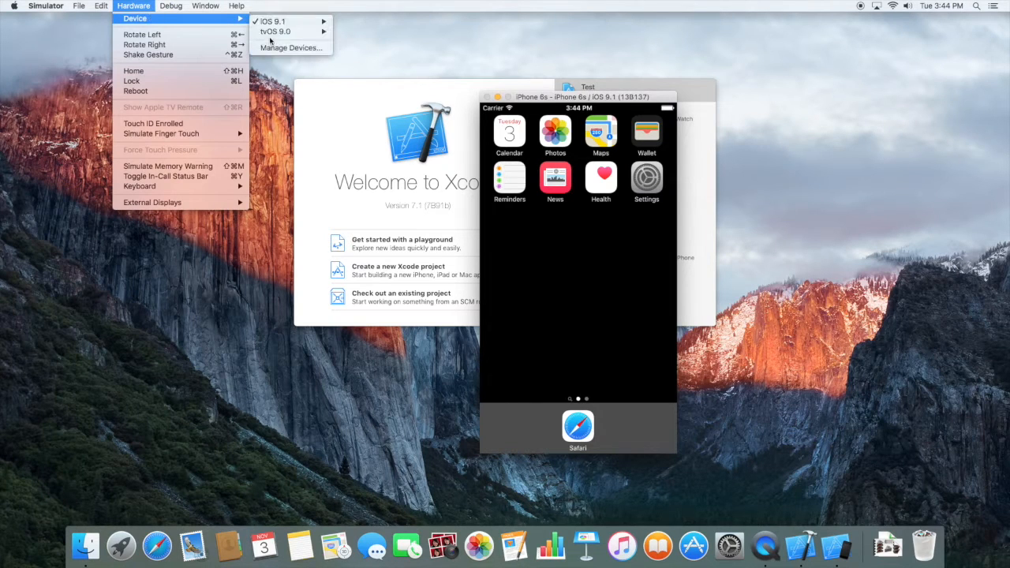
pyautogui.moveTo(276, 31)
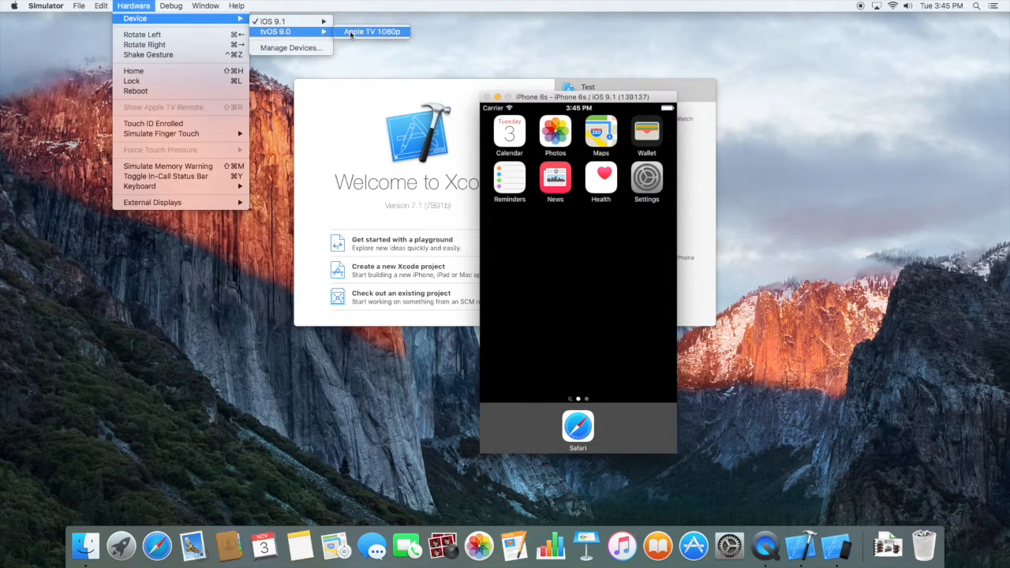
pyautogui.click(371, 31)
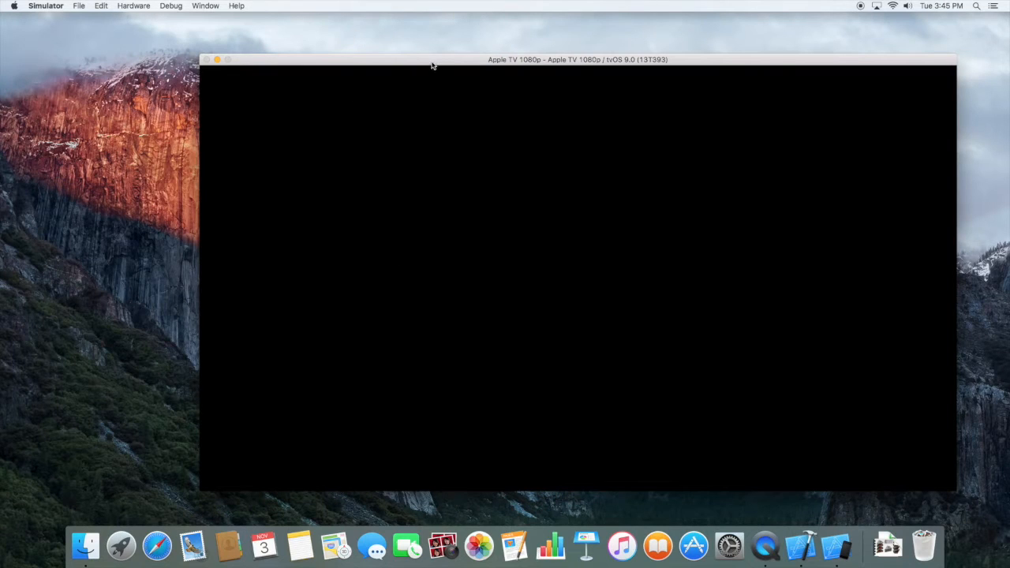
pyautogui.moveTo(431, 60); pyautogui.dragTo(378, 57)
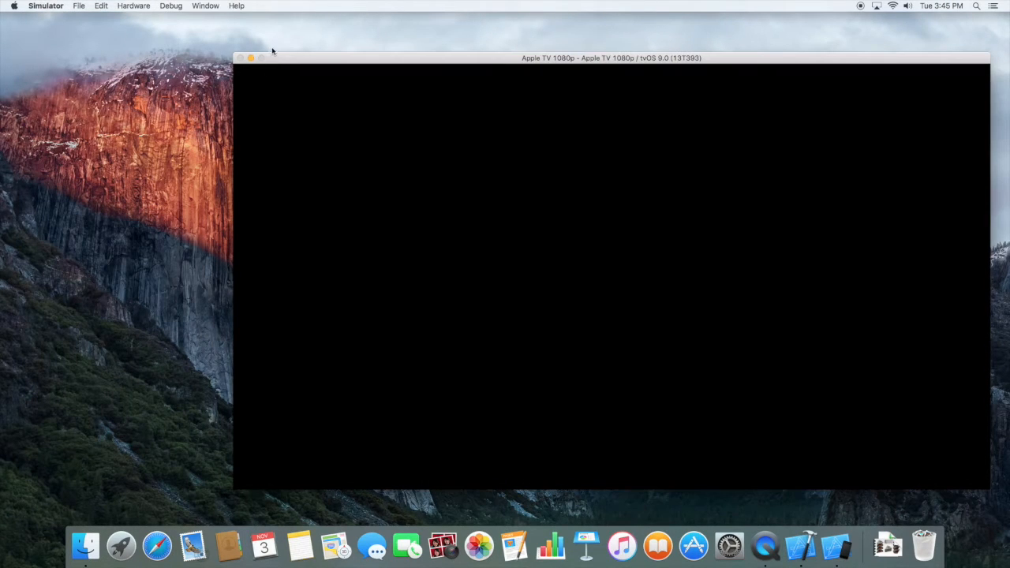
# Show the Apple TV Remote window from the Hardware menu
pyautogui.click(134, 6)
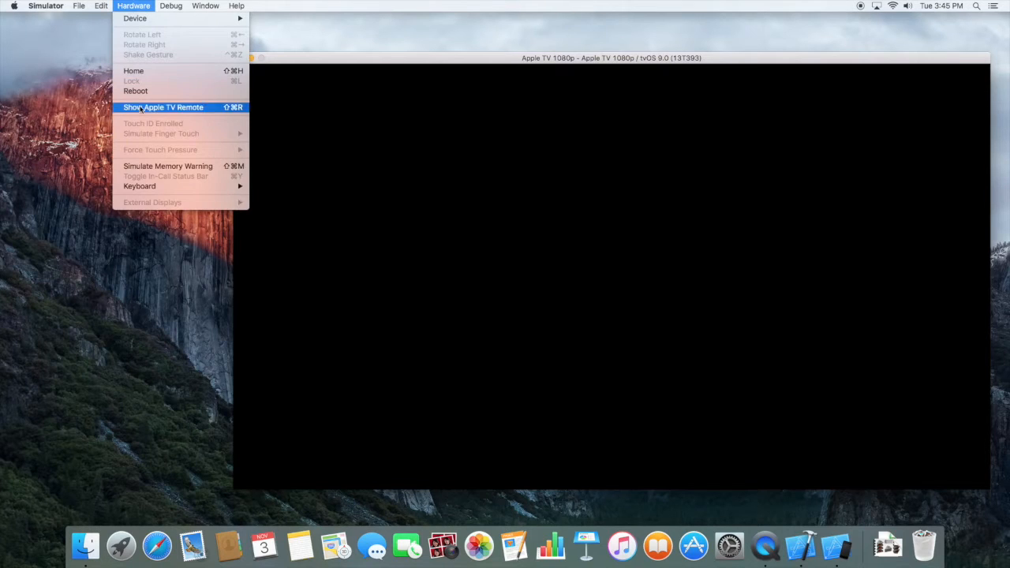
pyautogui.click(163, 106)
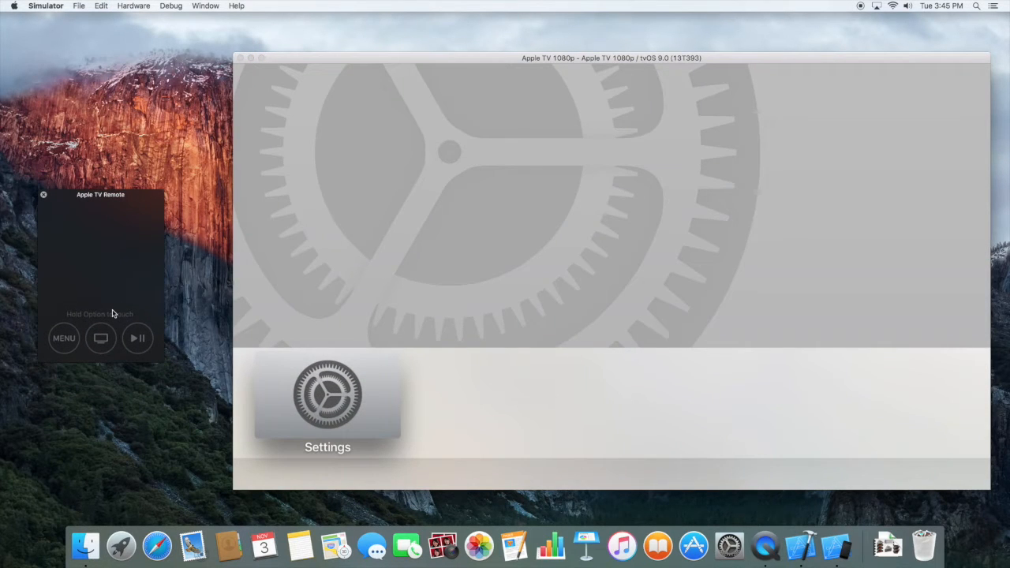
pyautogui.moveTo(115, 304)
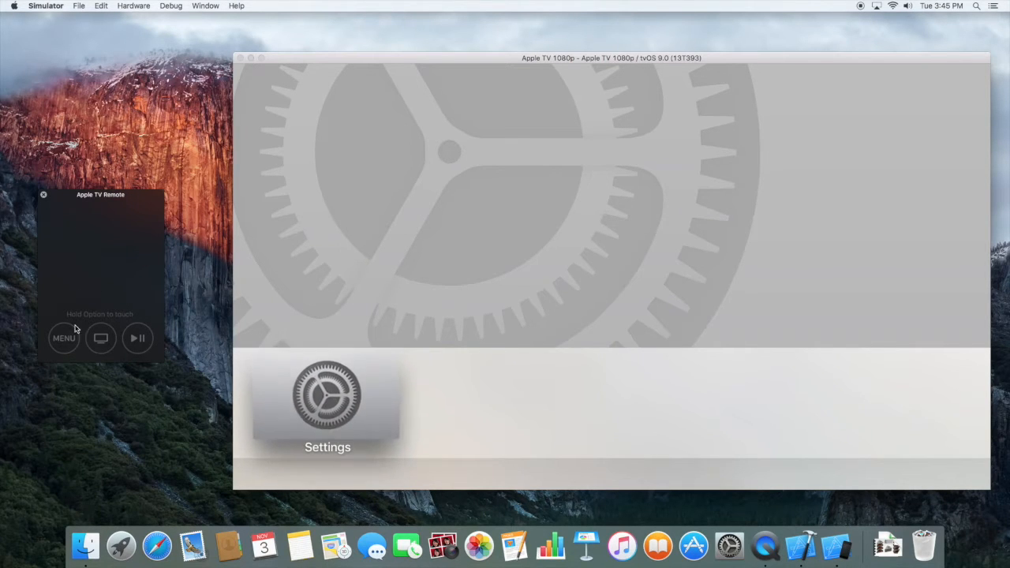
pyautogui.moveTo(83, 318)
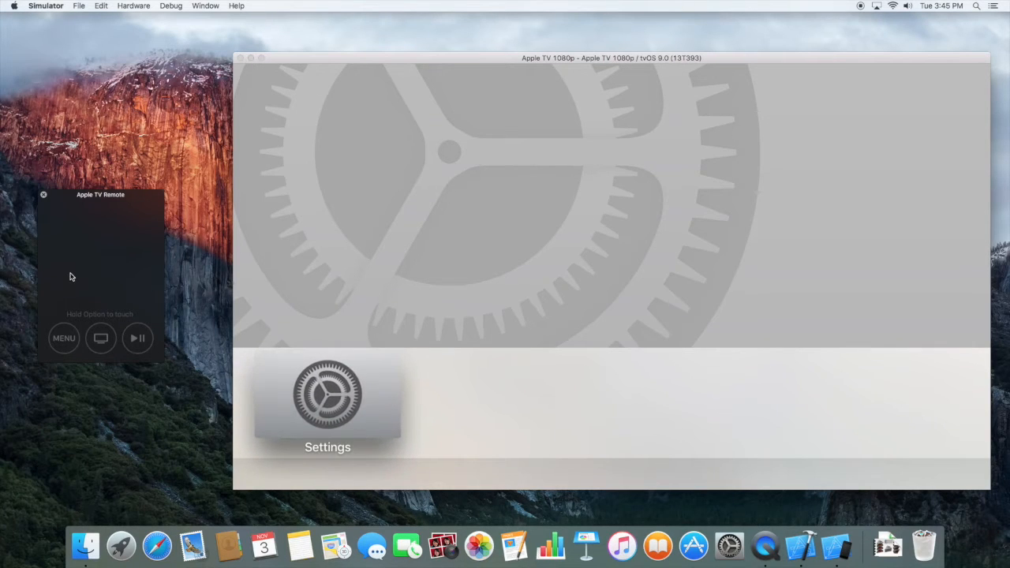
pyautogui.moveTo(118, 297)
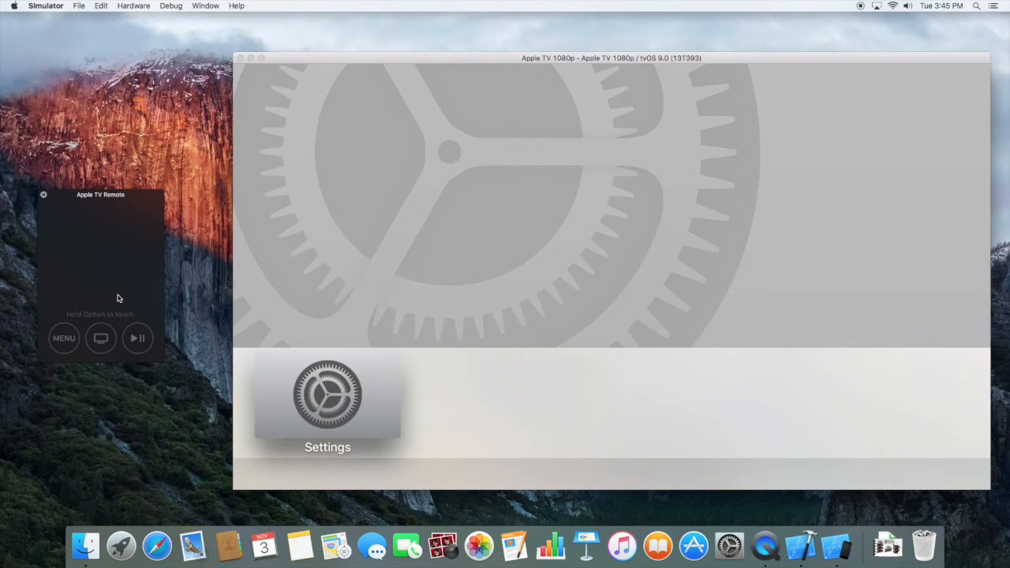
pyautogui.moveTo(100, 277)
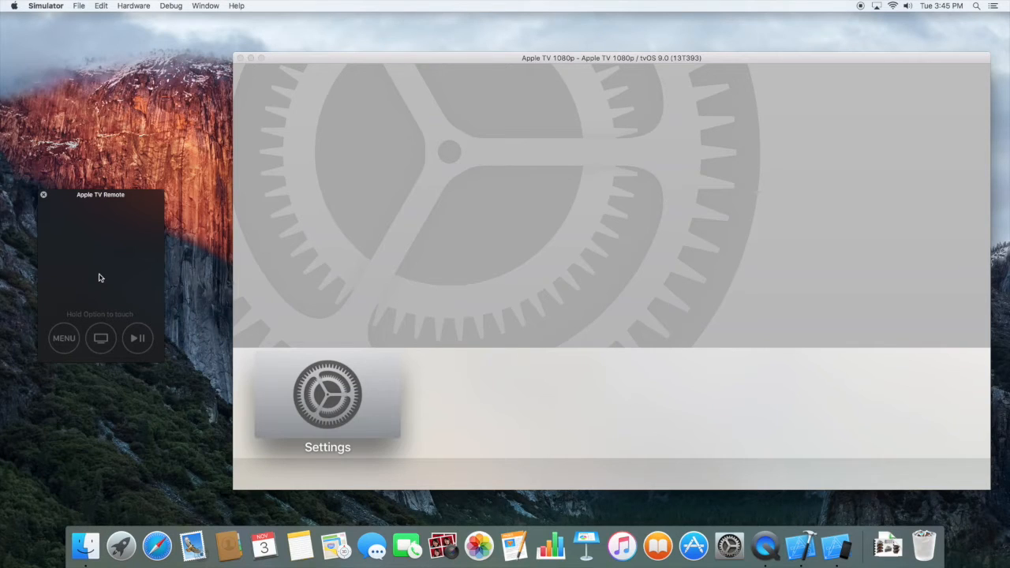
pyautogui.moveTo(360, 322)
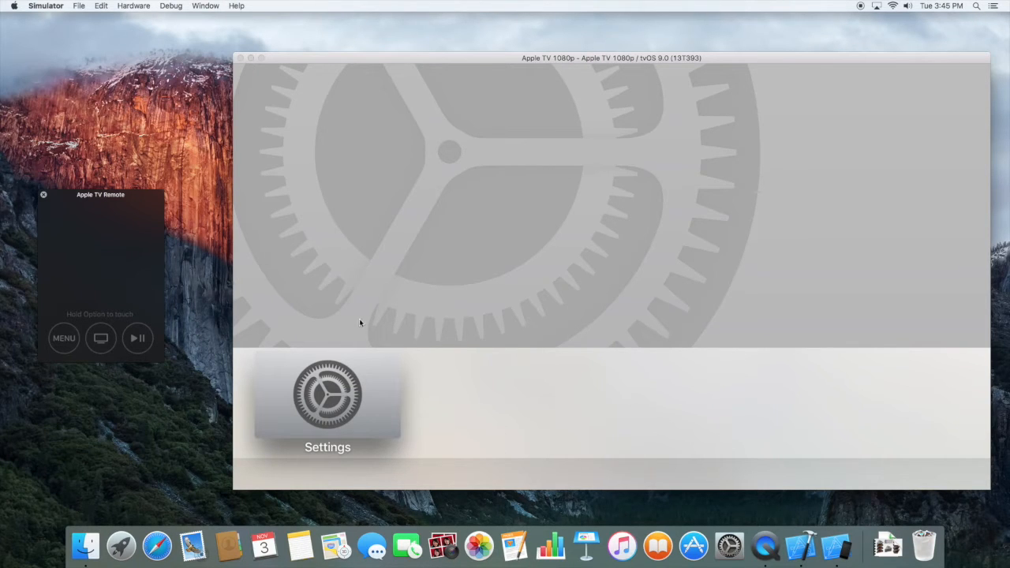
pyautogui.moveTo(137, 235)
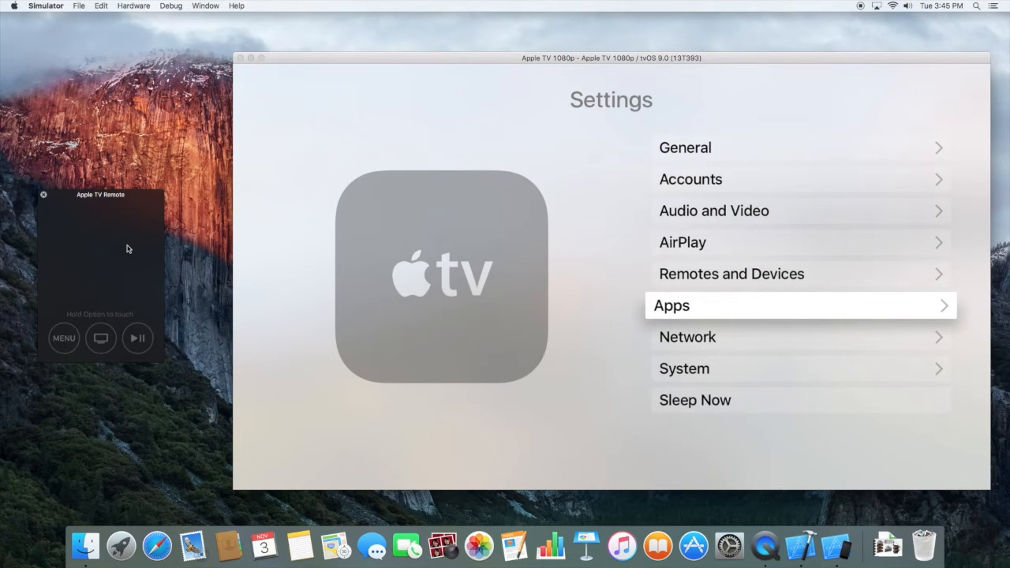
pyautogui.moveTo(113, 225)
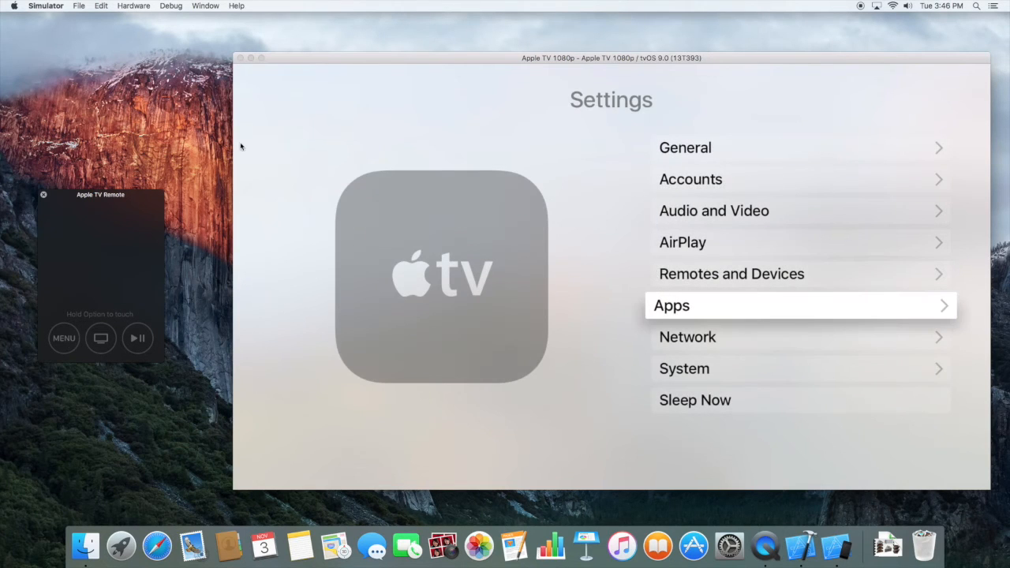
pyautogui.moveTo(234, 56)
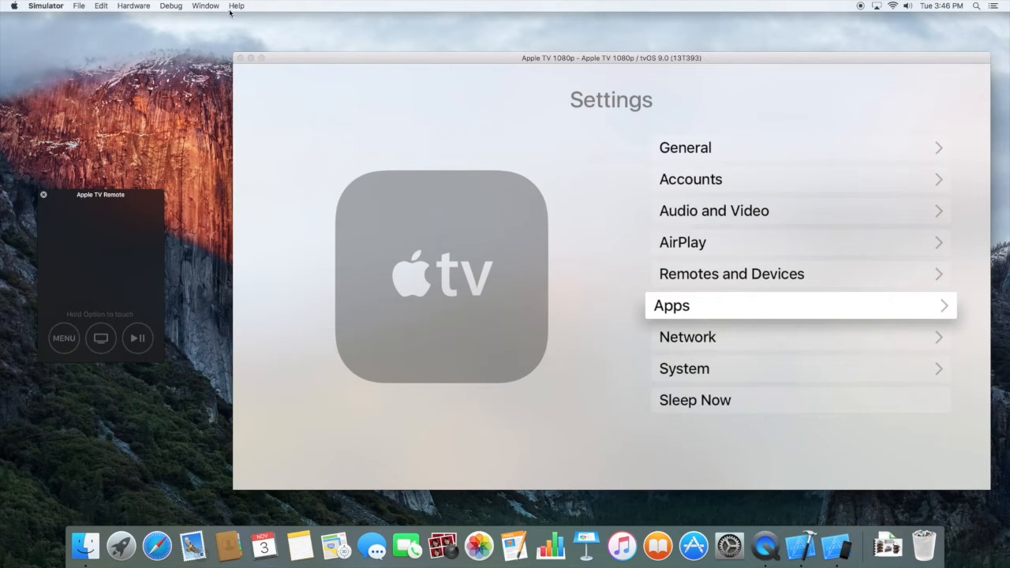
# Zoom the Apple TV display, browse Accounts > iCloud, raise the remote window, and return to Settings
pyautogui.click(206, 6)
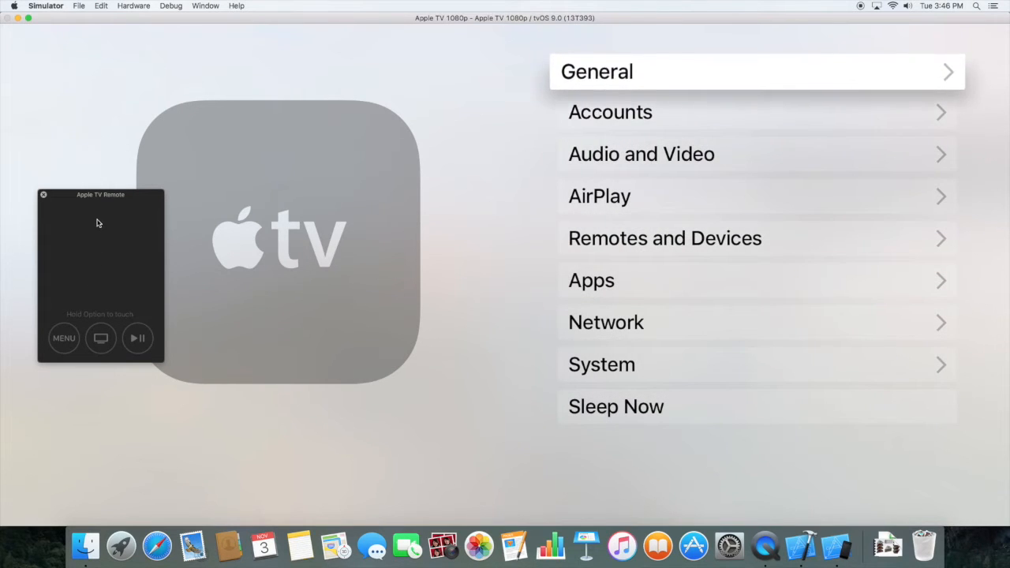
pyautogui.press('Down')
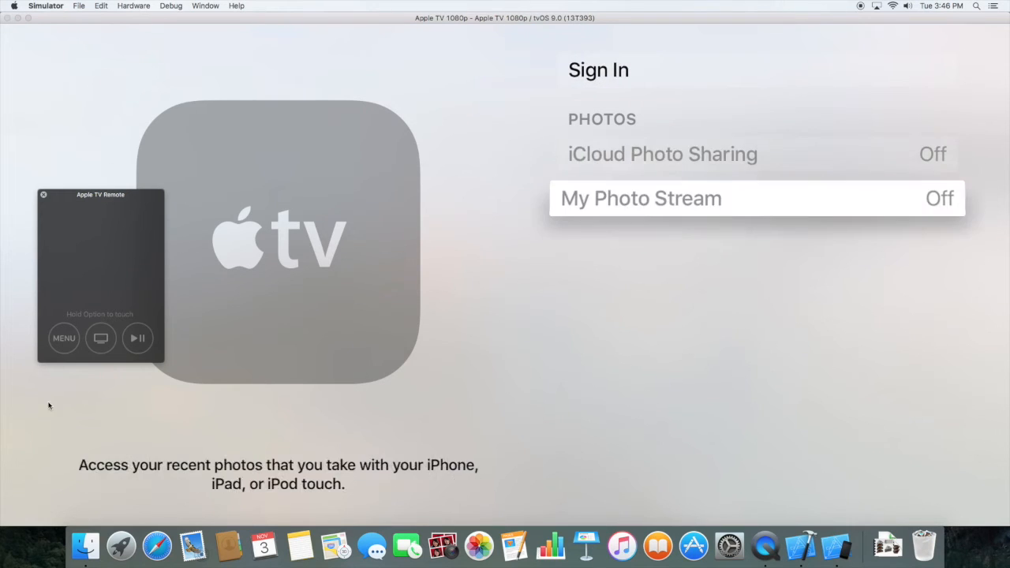
pyautogui.click(63, 338)
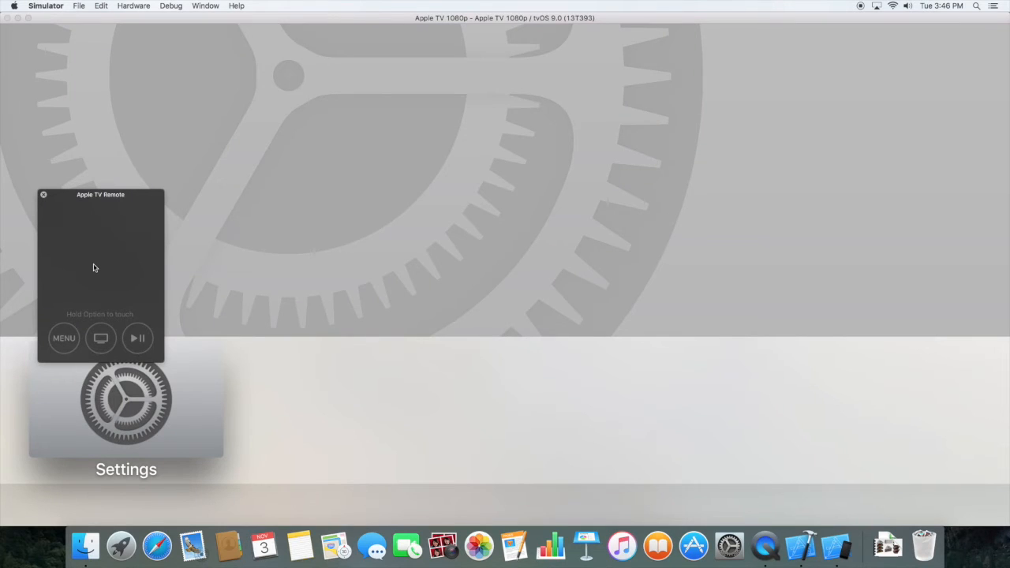
pyautogui.moveTo(101, 194); pyautogui.dragTo(109, 123)
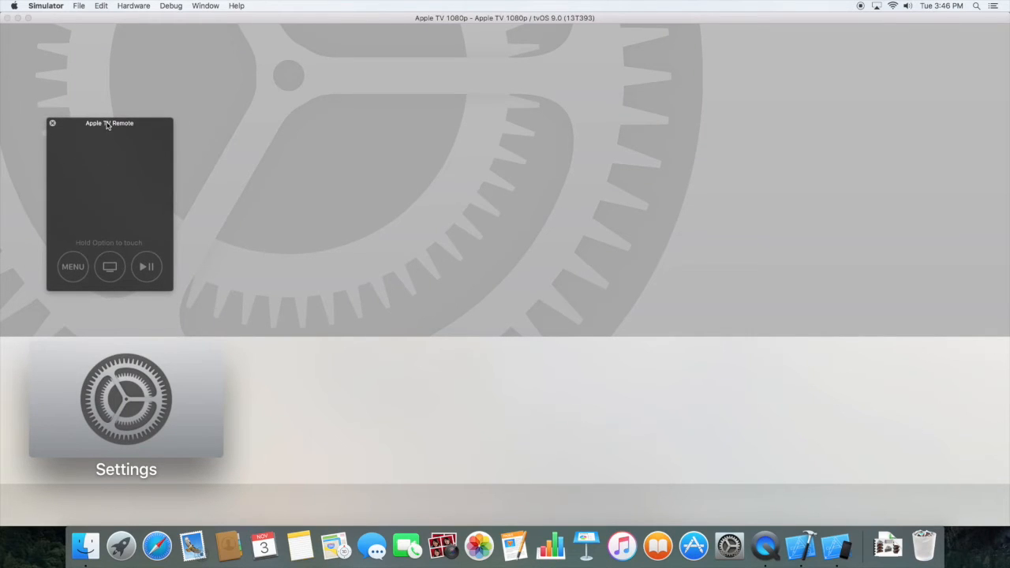
pyautogui.moveTo(132, 167)
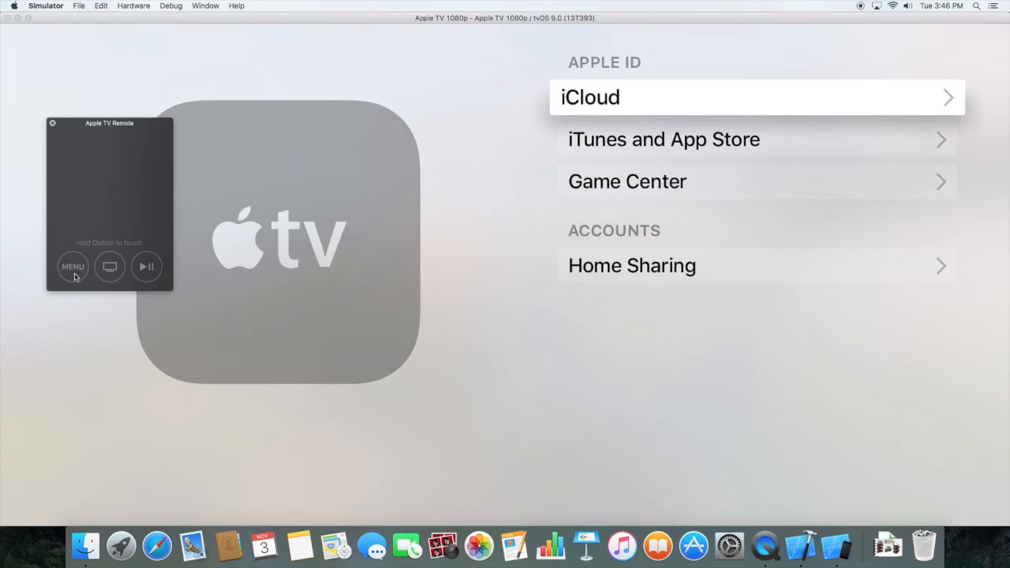
pyautogui.click(72, 265)
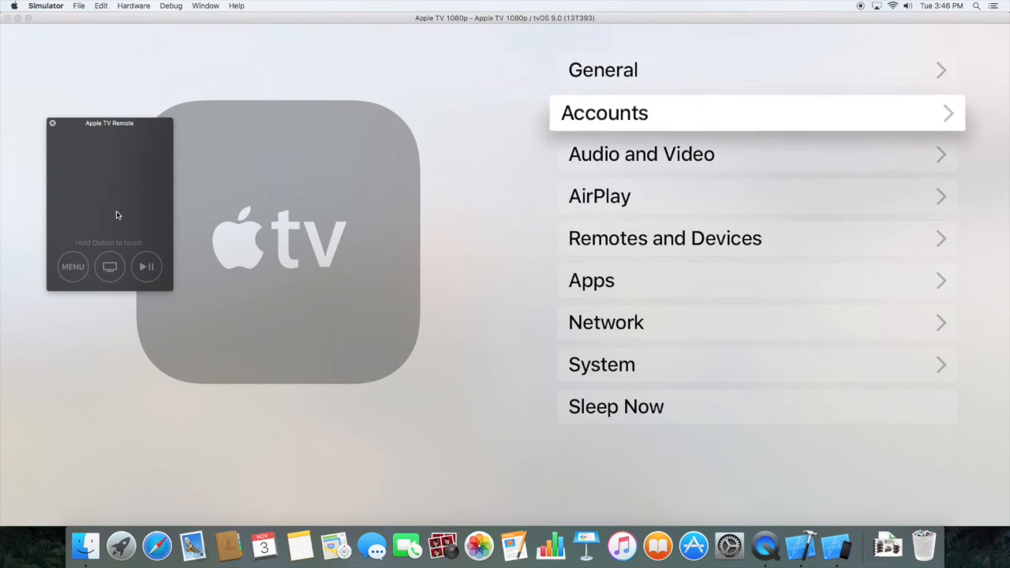
pyautogui.press('Down')
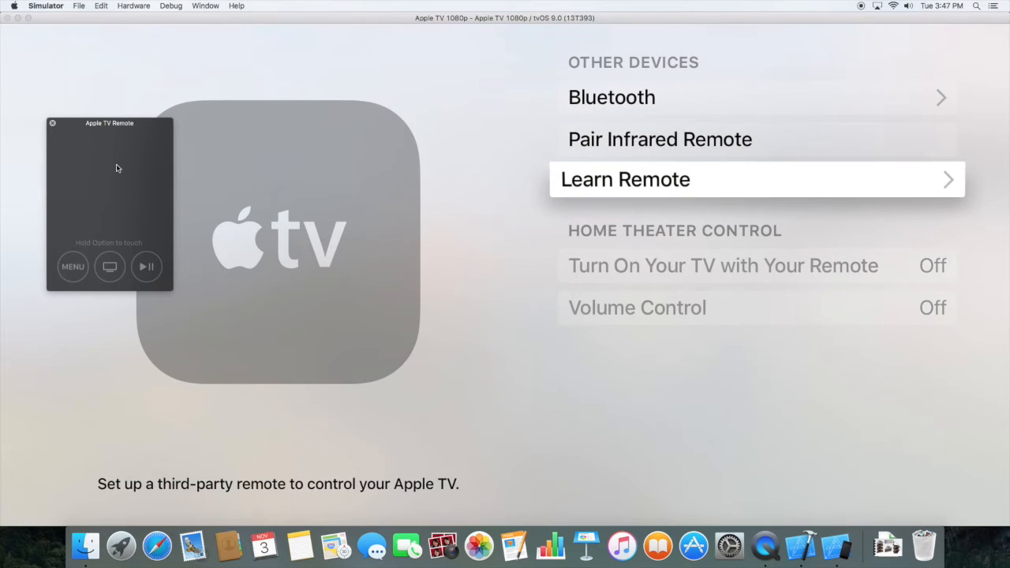
pyautogui.click(625, 179)
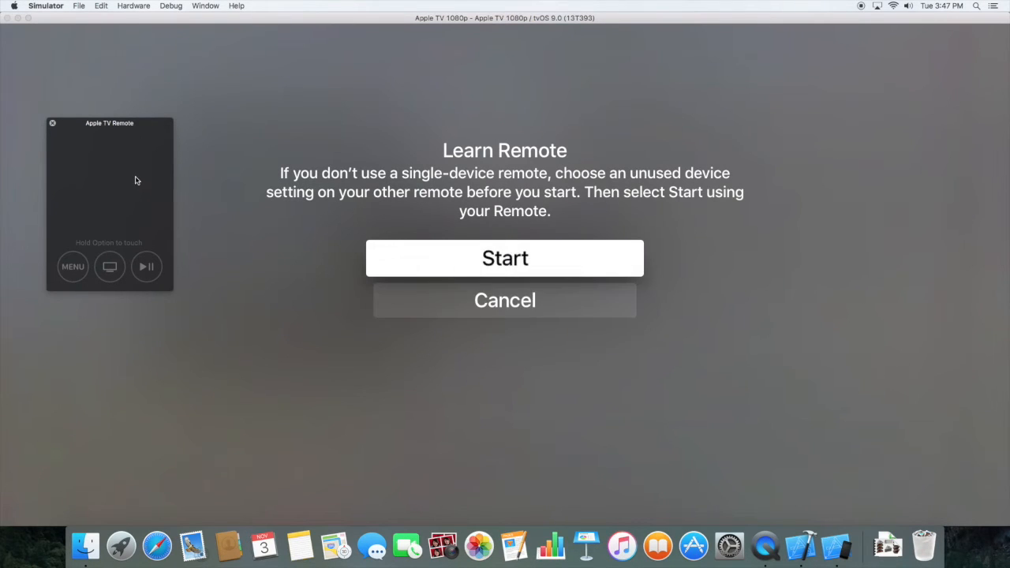
pyautogui.click(504, 300)
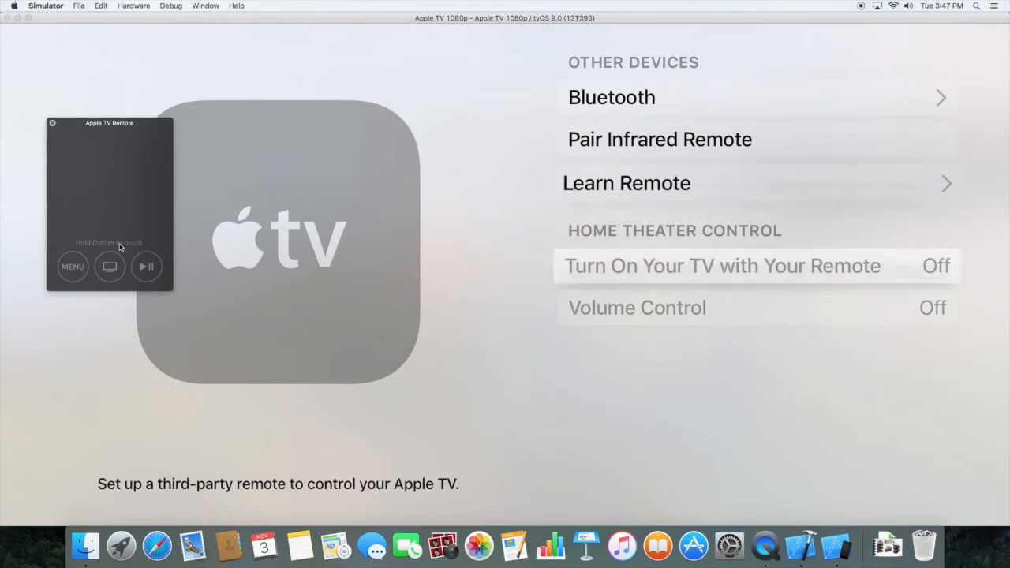
pyautogui.click(638, 306)
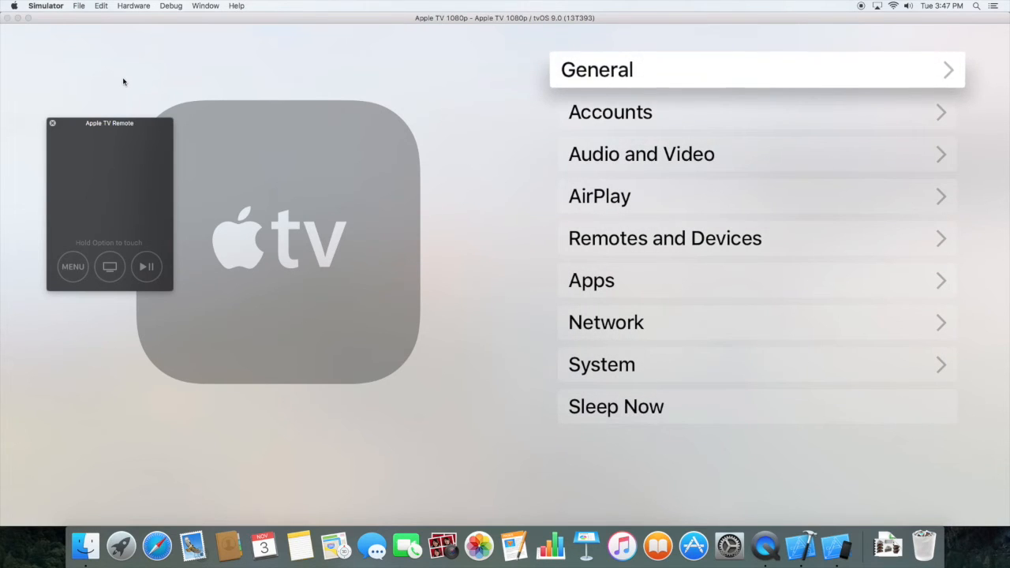
pyautogui.click(755, 69)
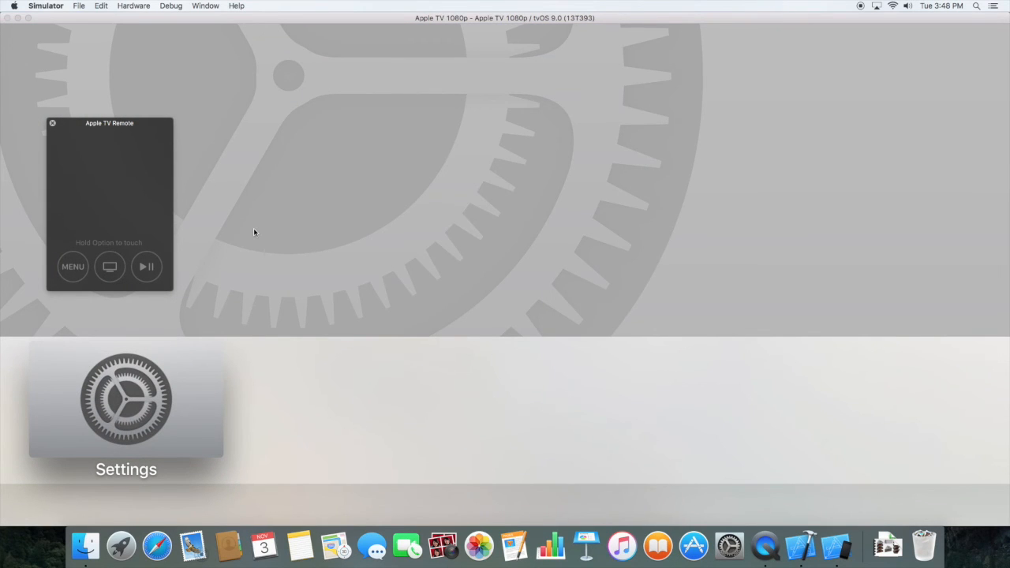
pyautogui.moveTo(221, 205)
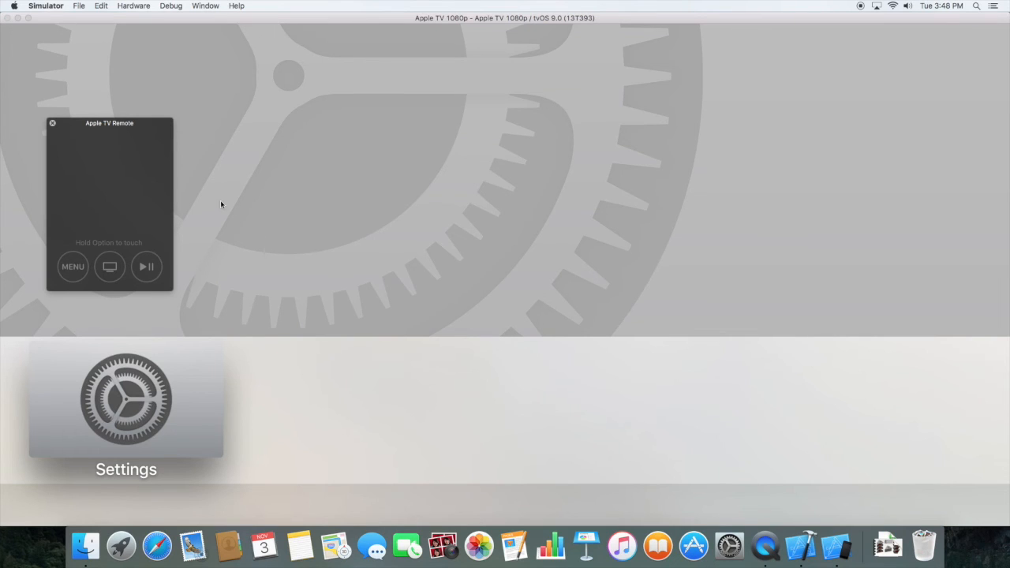
# Drag the Apple TV Remote window across the display to settle near the centre
pyautogui.moveTo(110, 123); pyautogui.dragTo(230, 94)
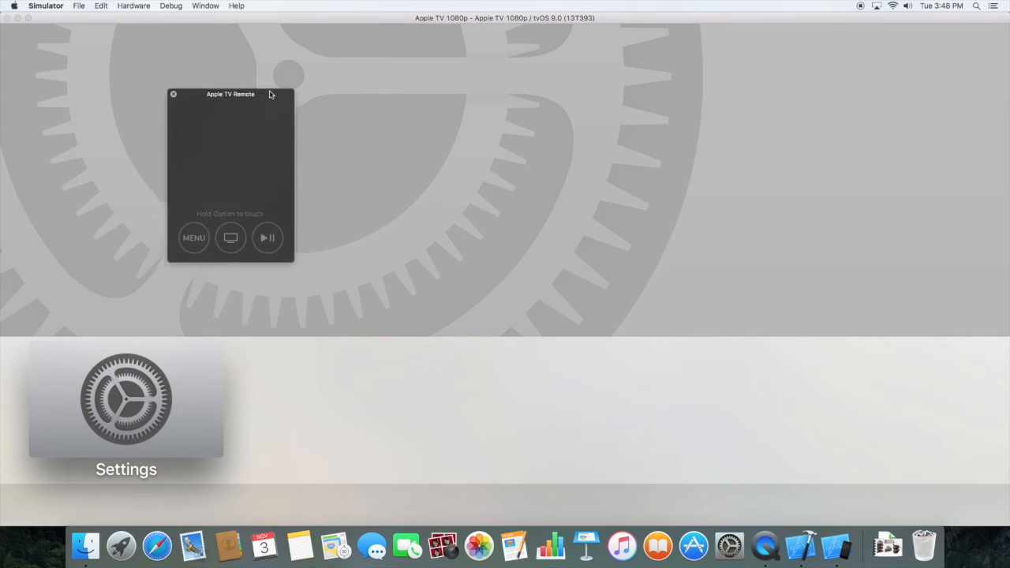
pyautogui.moveTo(231, 94); pyautogui.dragTo(341, 18)
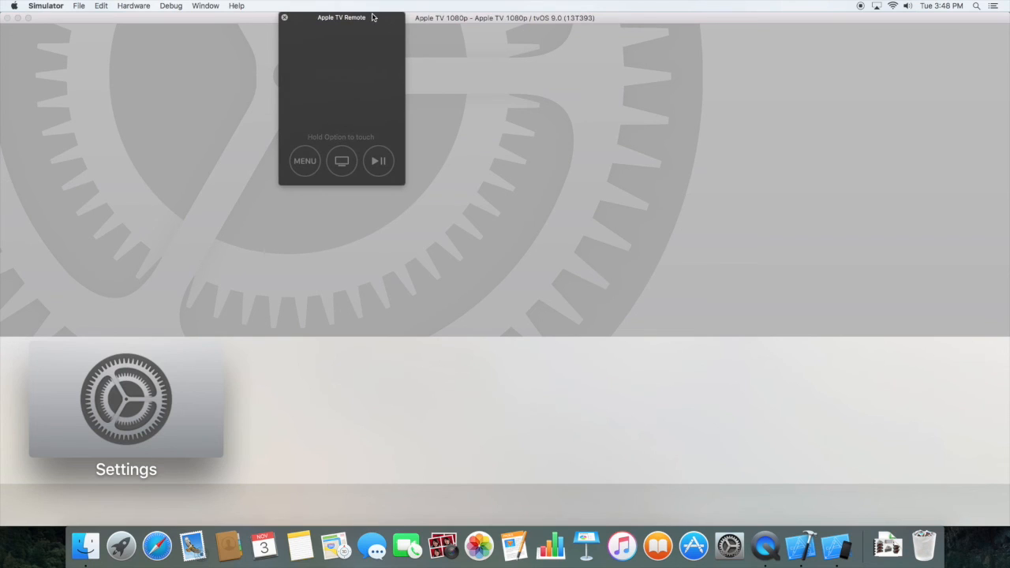
pyautogui.moveTo(341, 18); pyautogui.dragTo(447, 122)
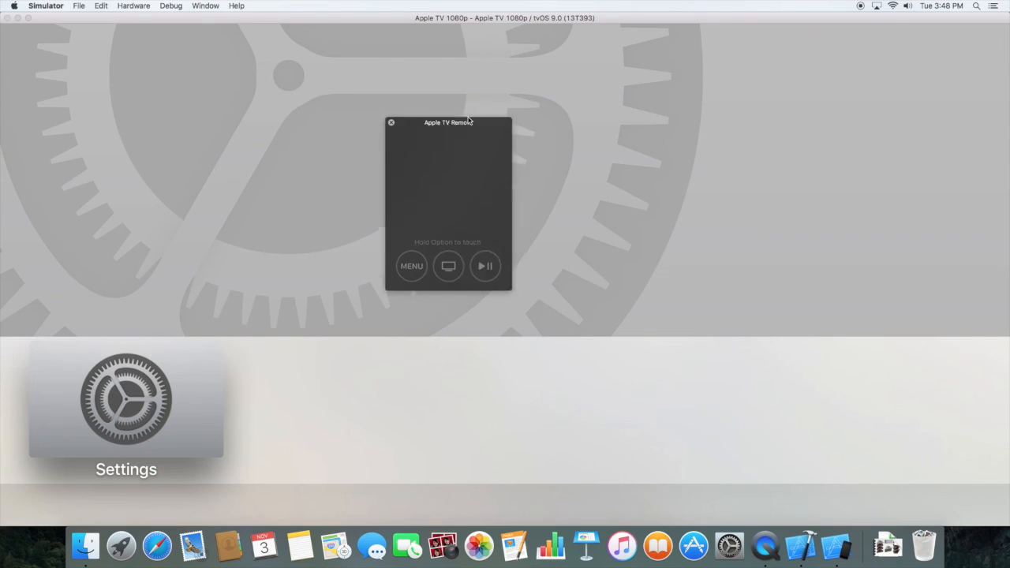
pyautogui.moveTo(448, 122); pyautogui.dragTo(388, 82)
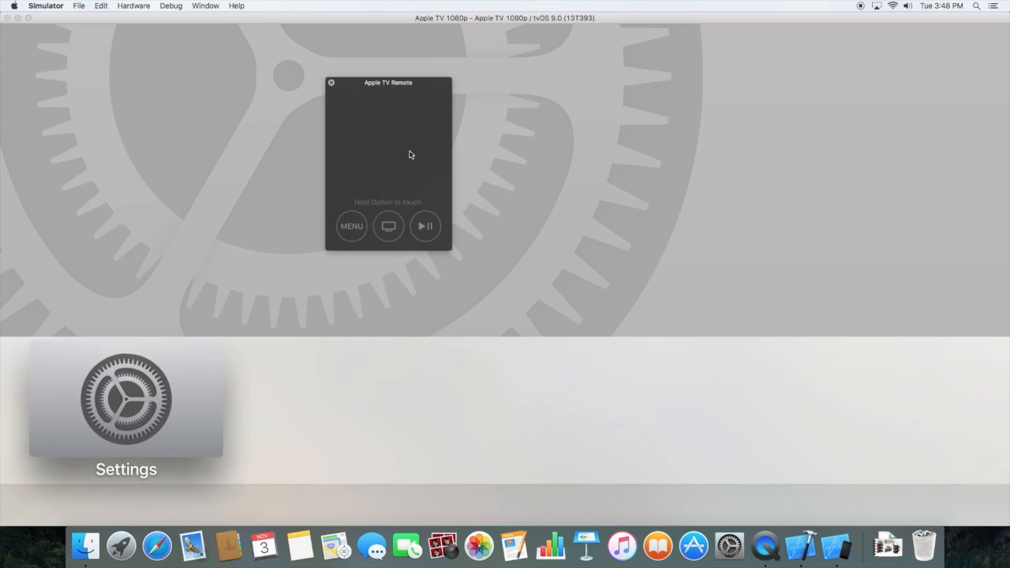
pyautogui.moveTo(284, 4)
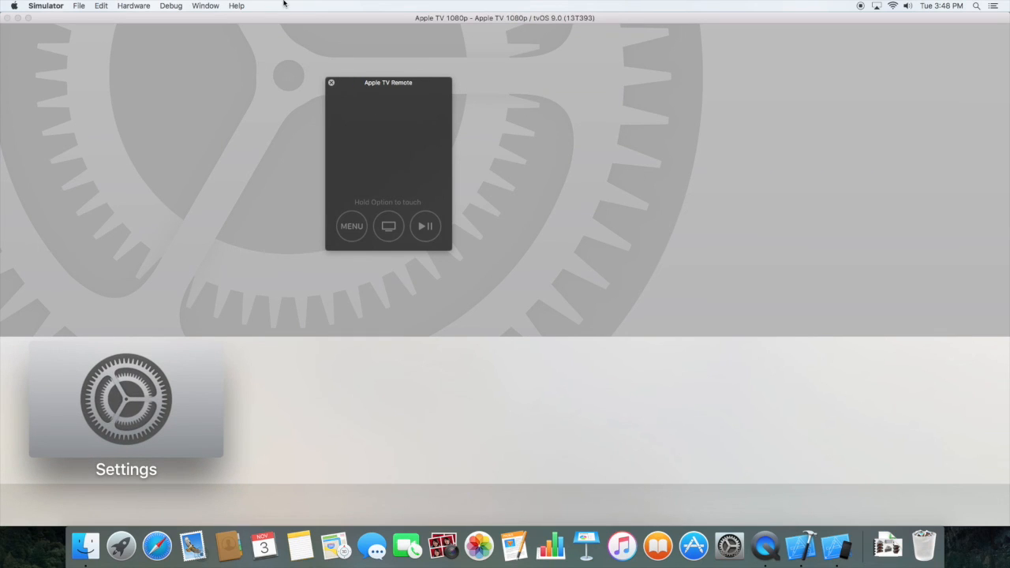
pyautogui.moveTo(161, 4)
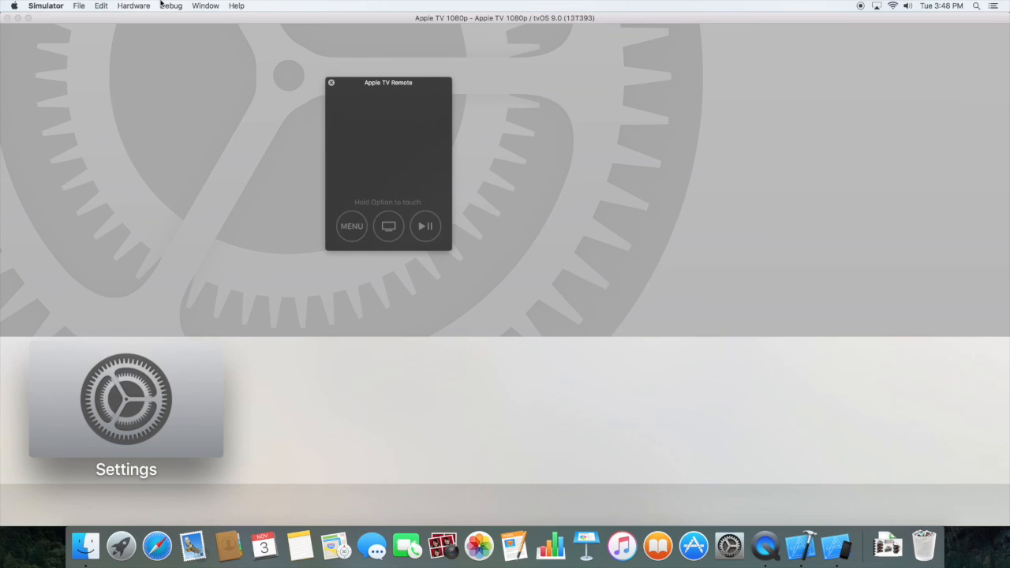
pyautogui.moveTo(133, 5)
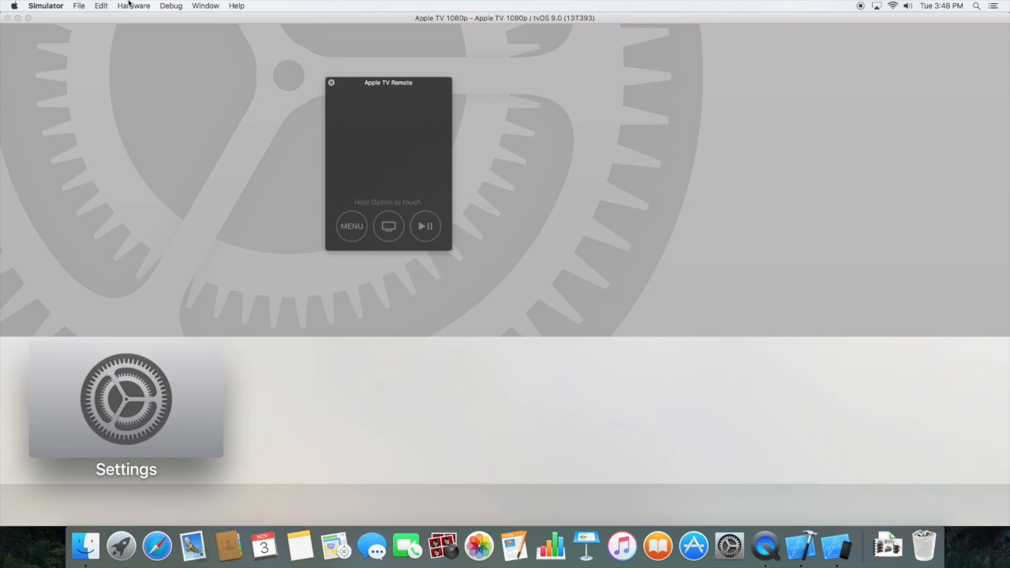